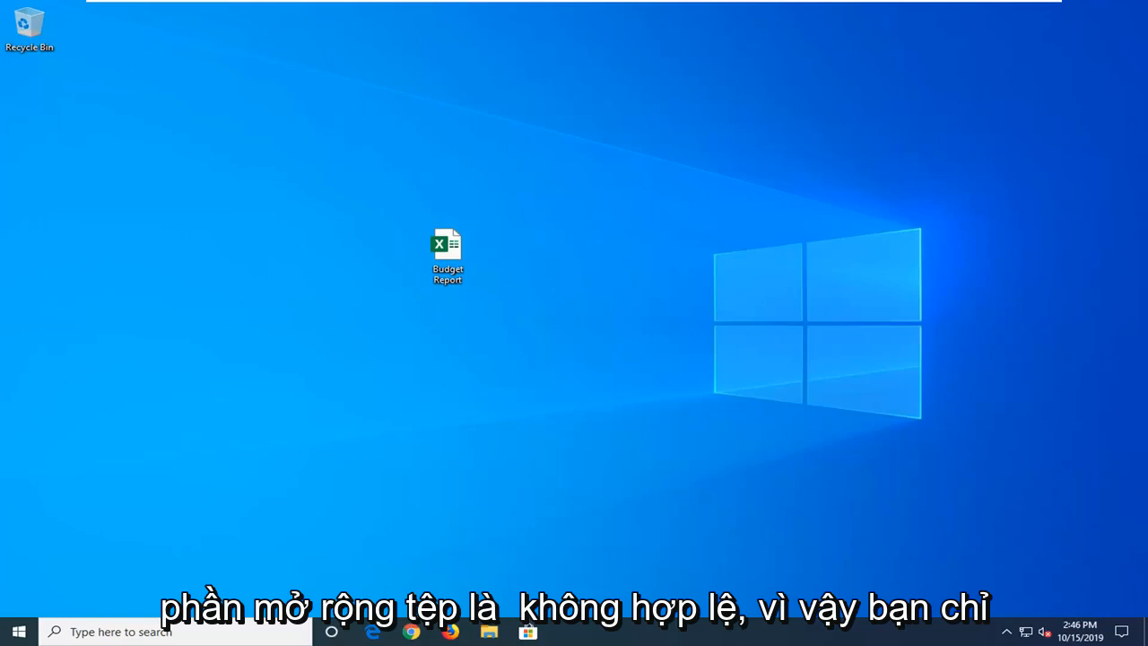
mouse_move(764, 210)
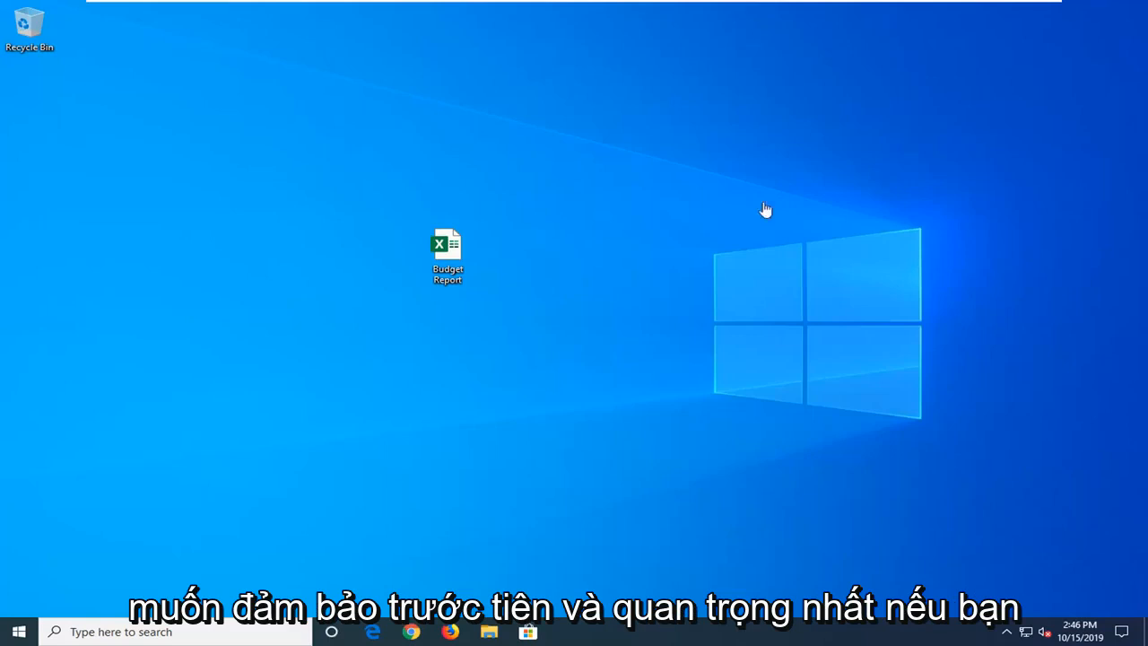
- Bring up the context menu for Budget Report.xlsx on the desktop
click(448, 254)
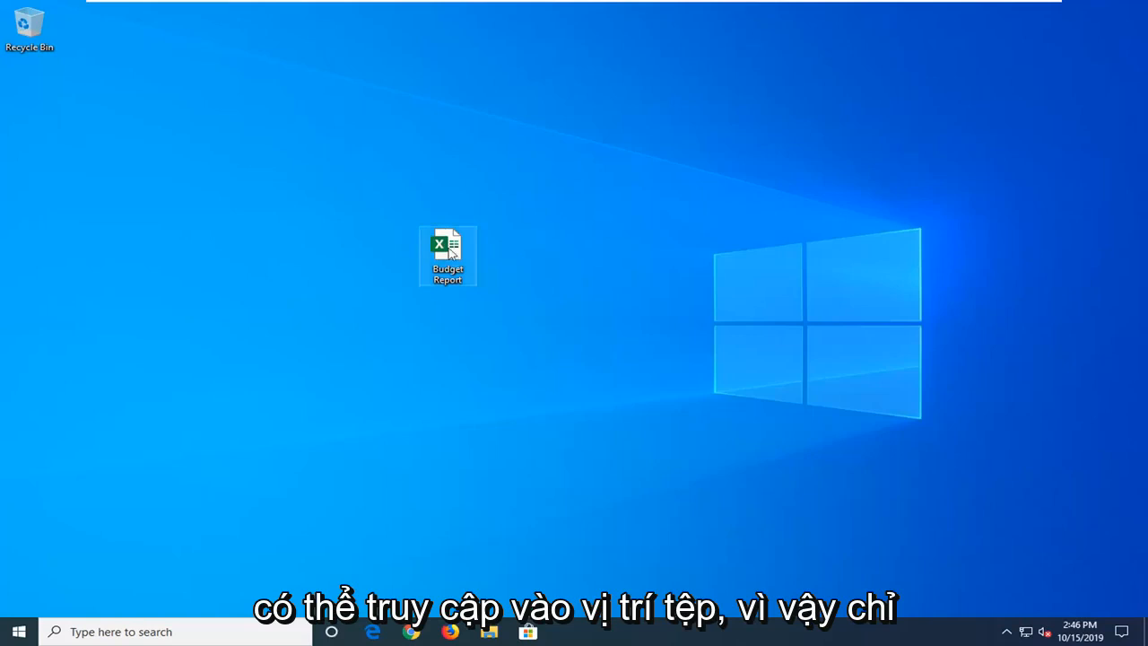
mouse_move(449, 251)
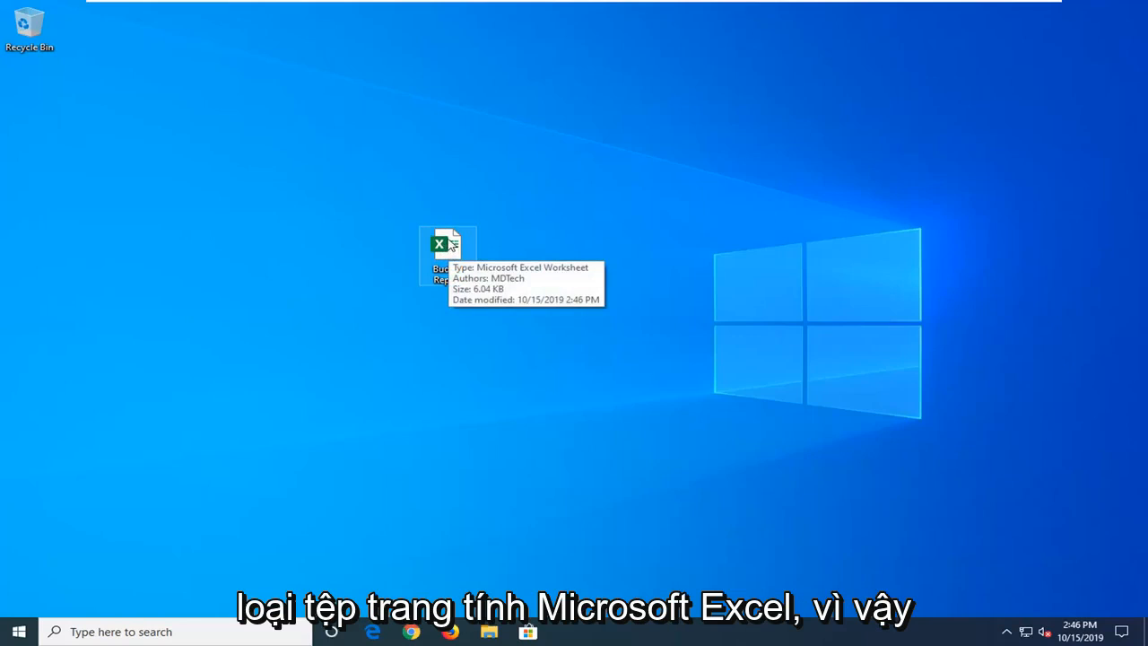
right_click(445, 254)
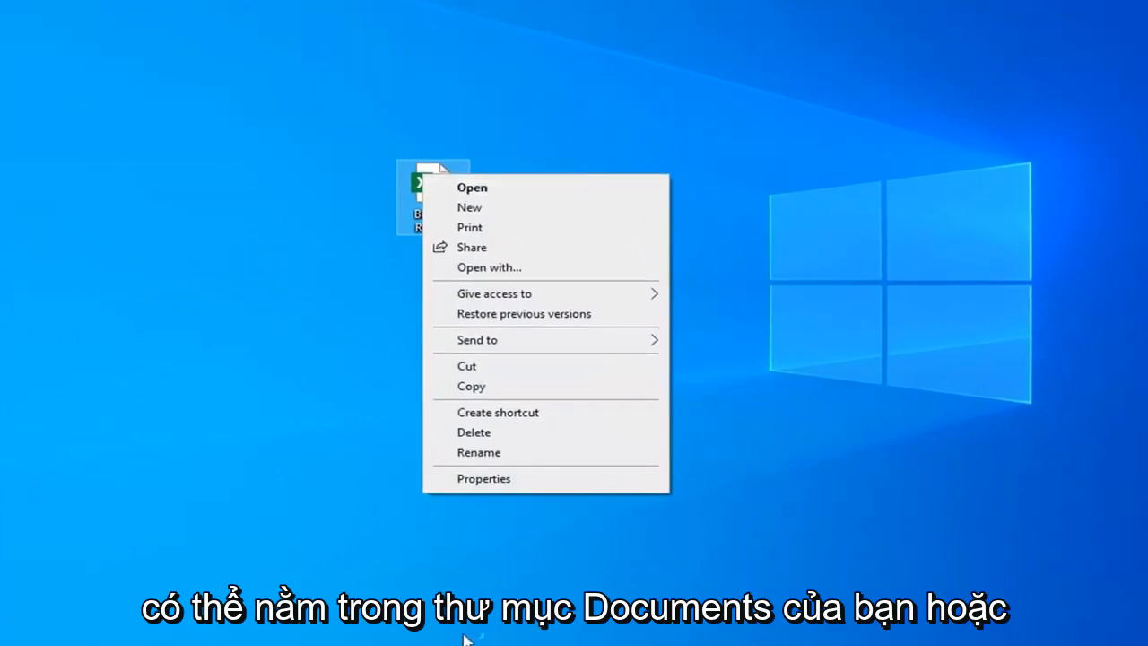
mouse_move(395, 136)
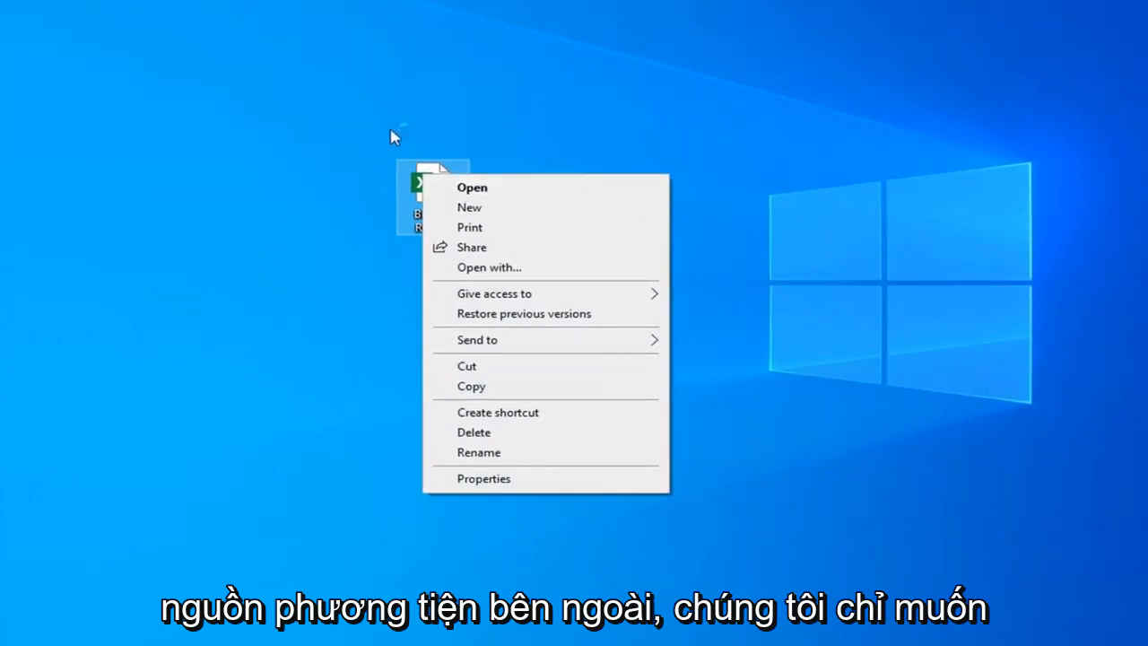
mouse_move(477, 188)
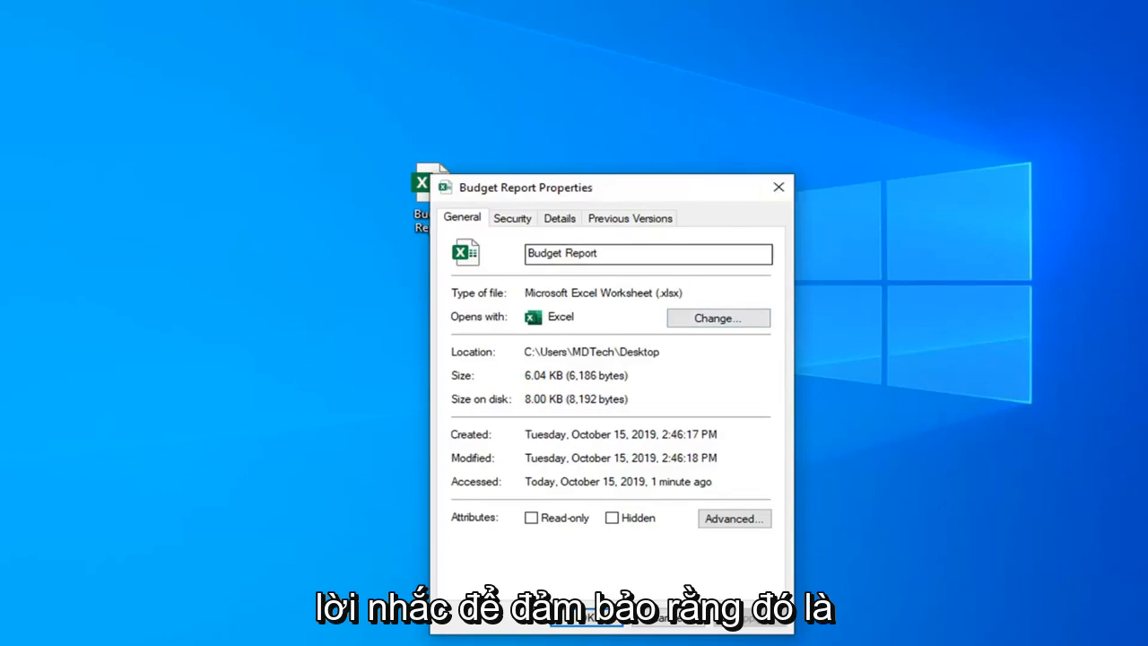
- Reach the editable Security permissions for Budget Report, listing SYSTEM, MDTech and Administrators
click(776, 188)
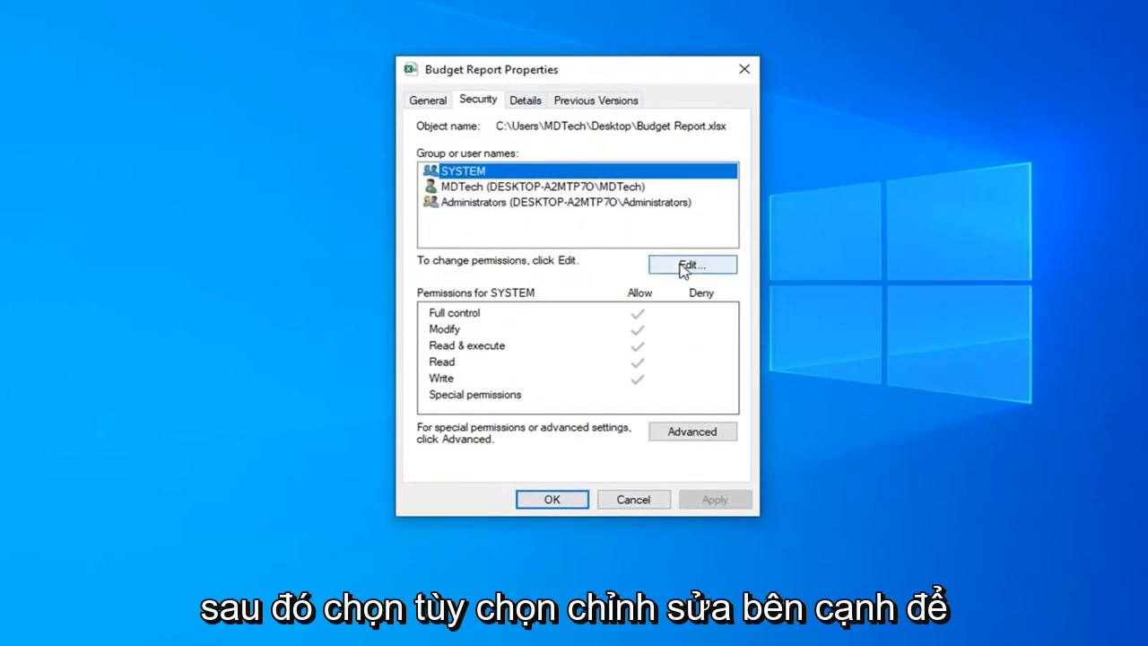
click(692, 265)
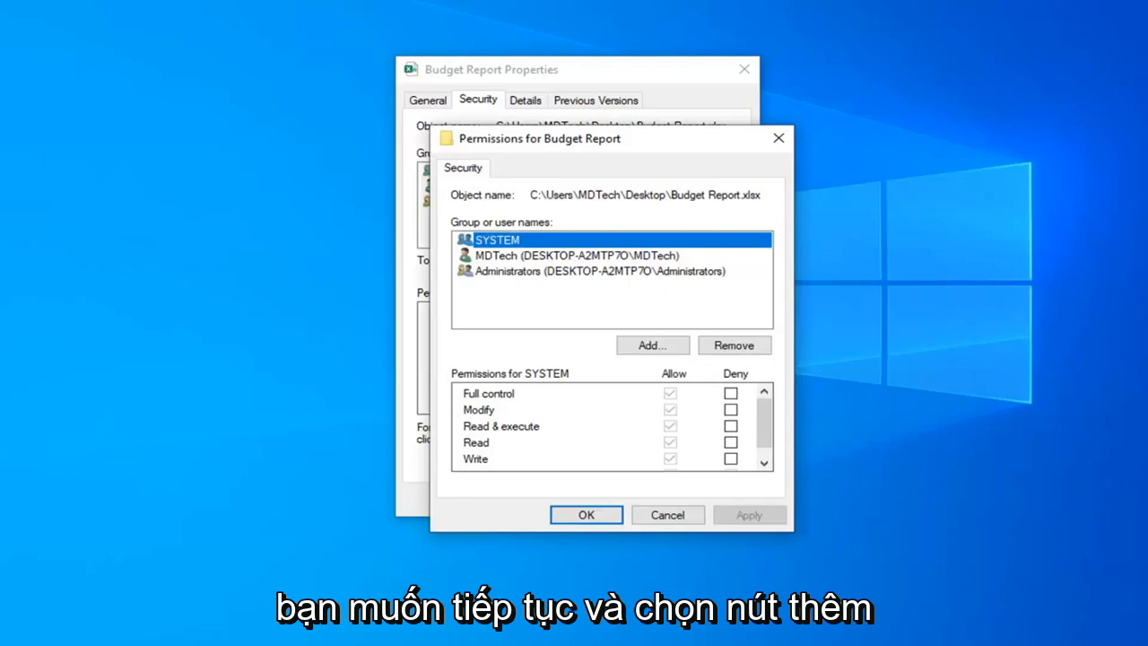
- Search all users and groups and pick Everyone as the account to add
click(653, 344)
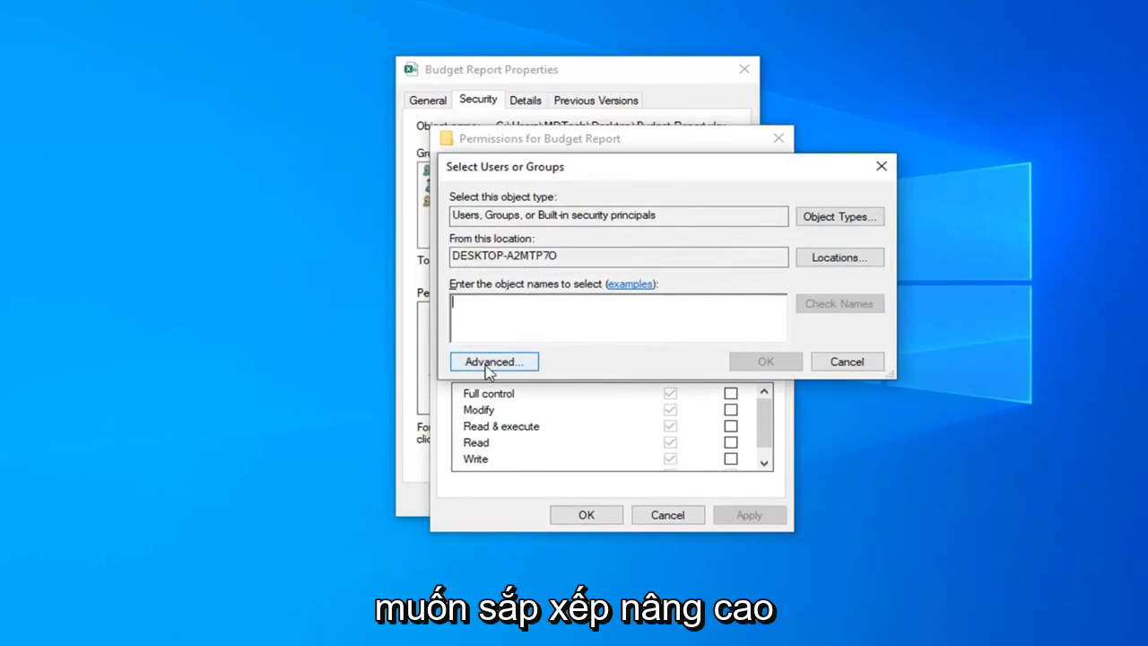
click(491, 362)
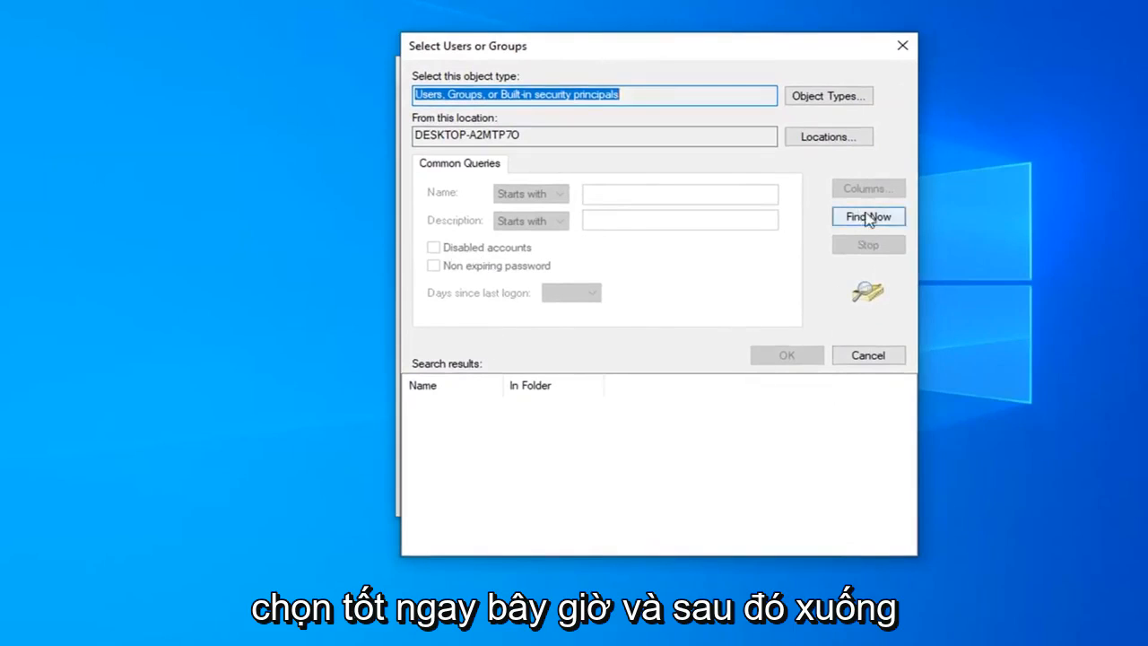
click(866, 215)
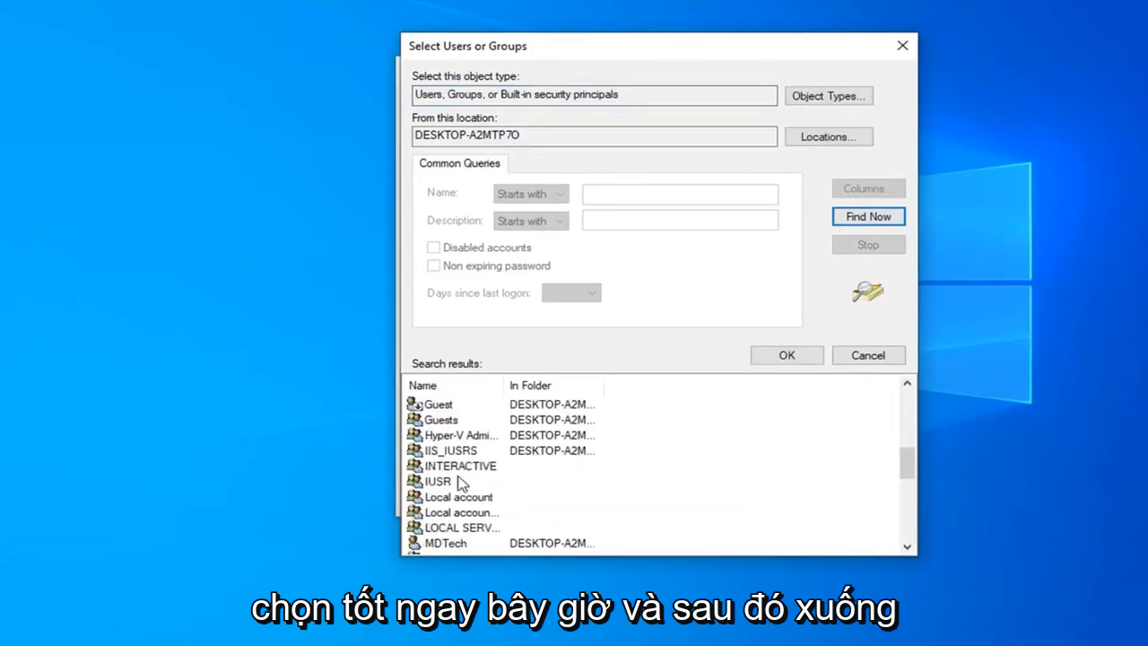
click(449, 436)
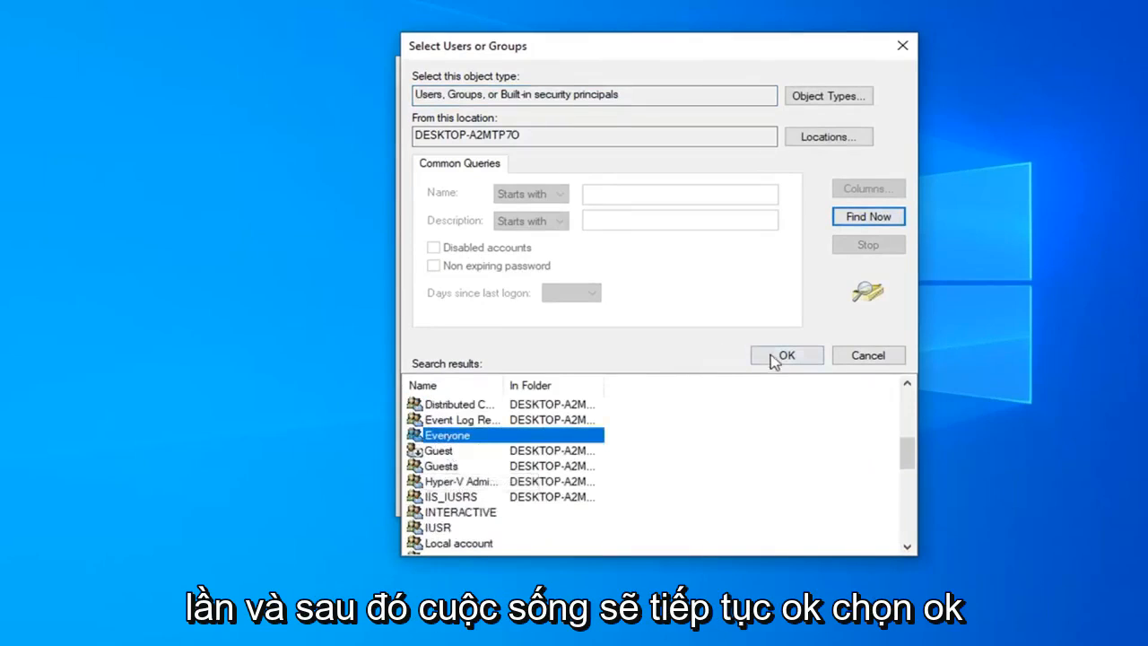
click(786, 355)
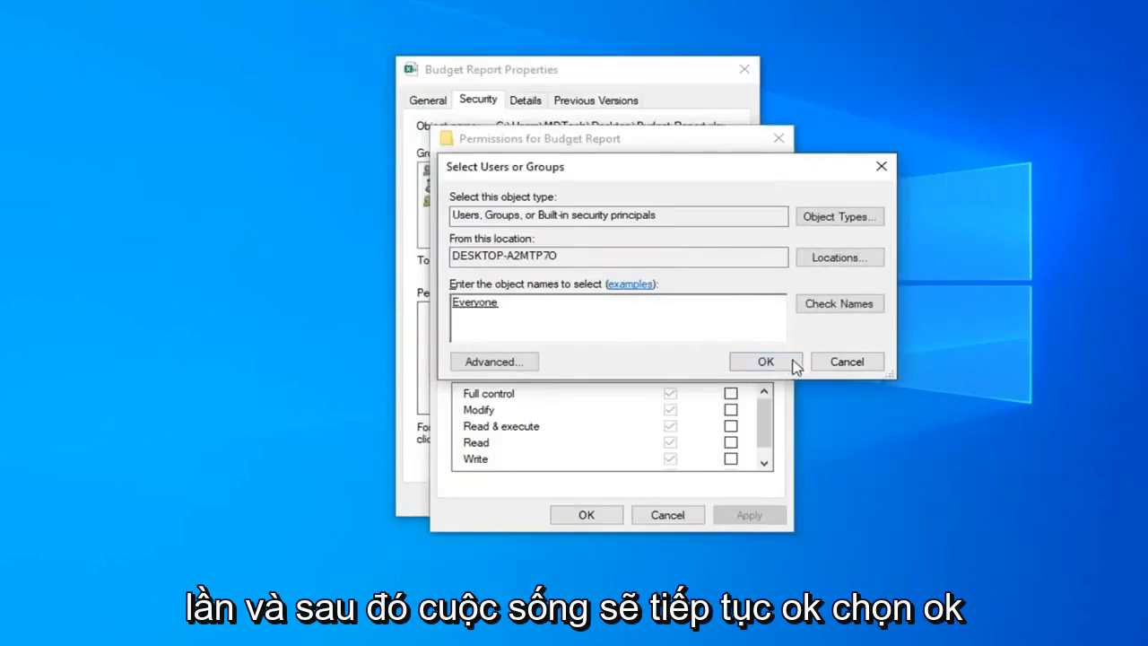
- Add Everyone to the permission list with Modify and Full control allowed, and apply it
click(764, 360)
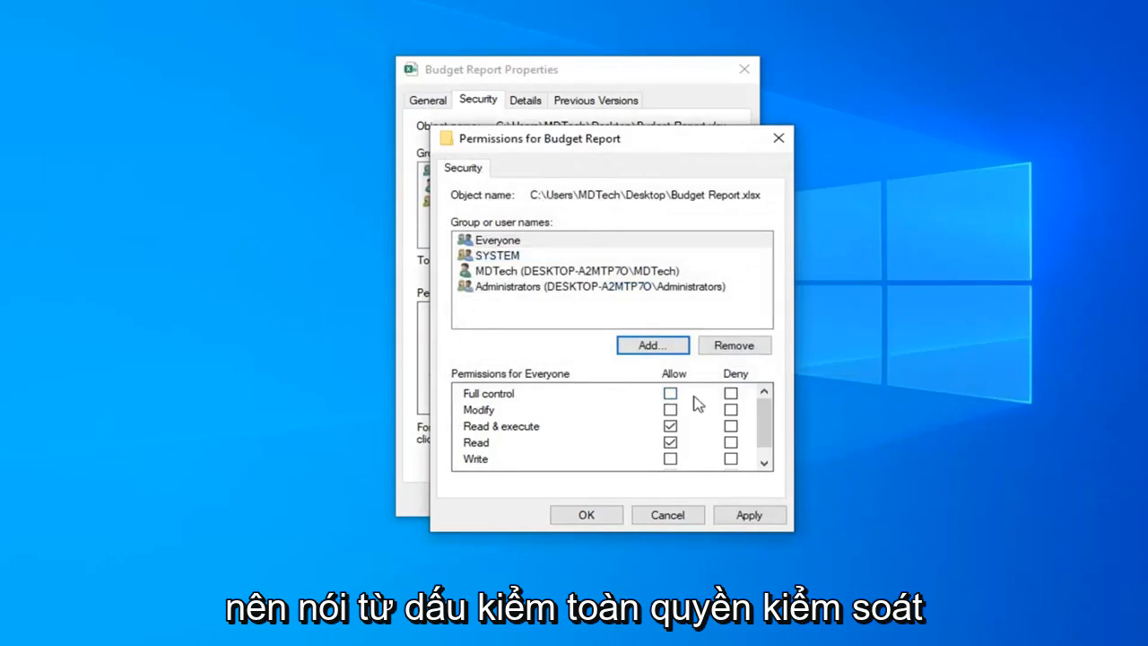
click(671, 392)
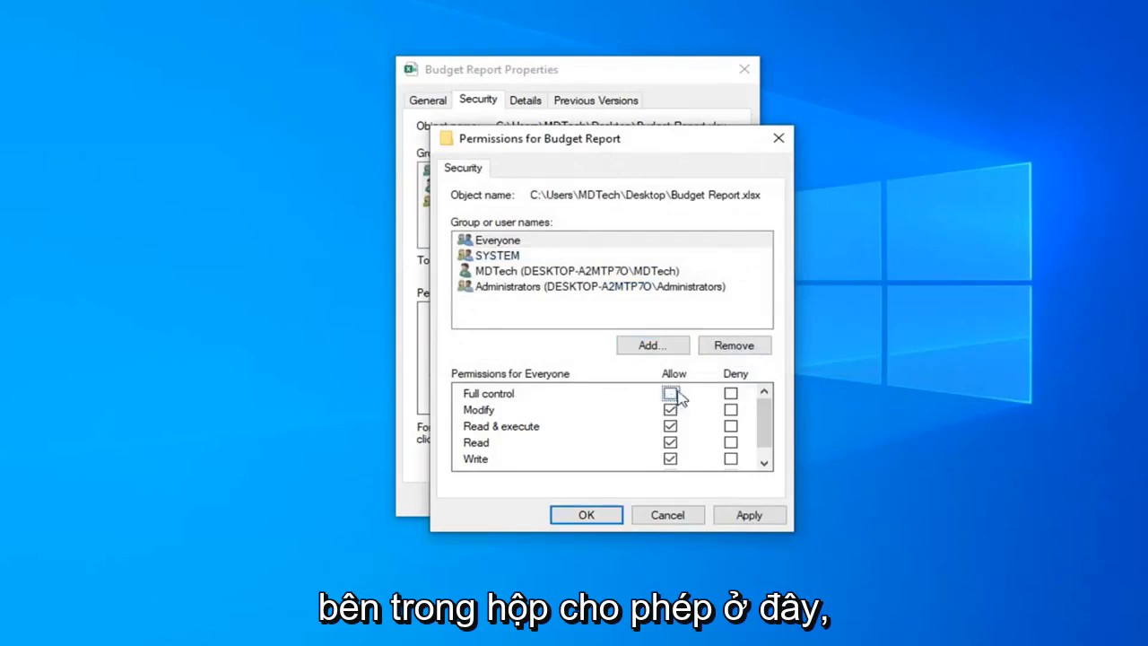
click(671, 393)
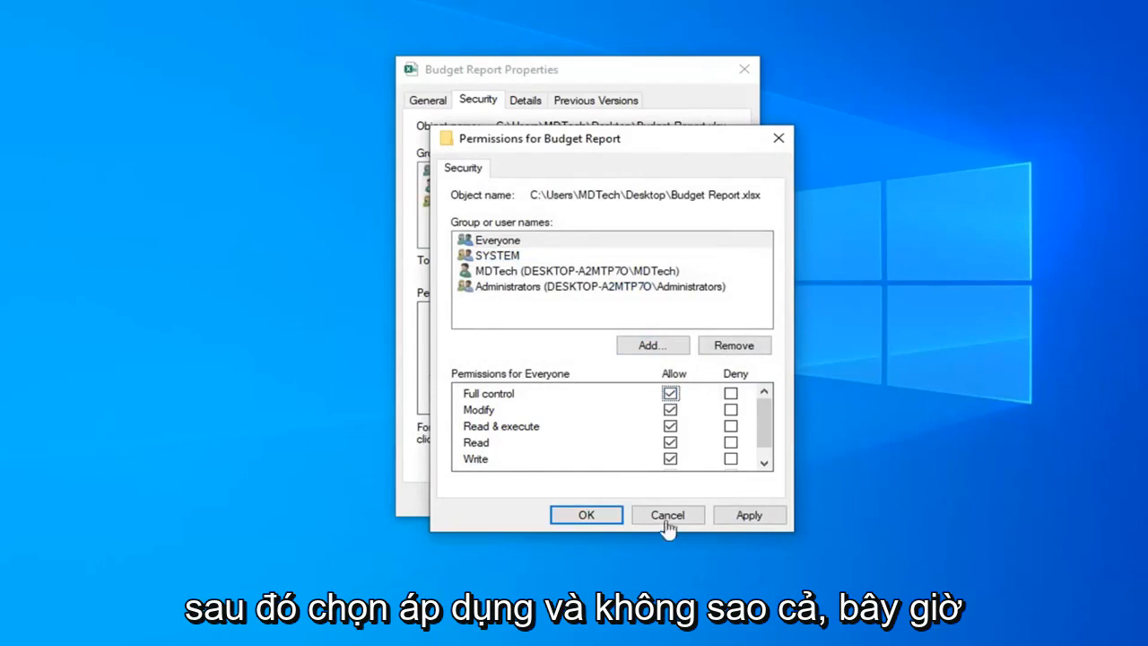
click(667, 513)
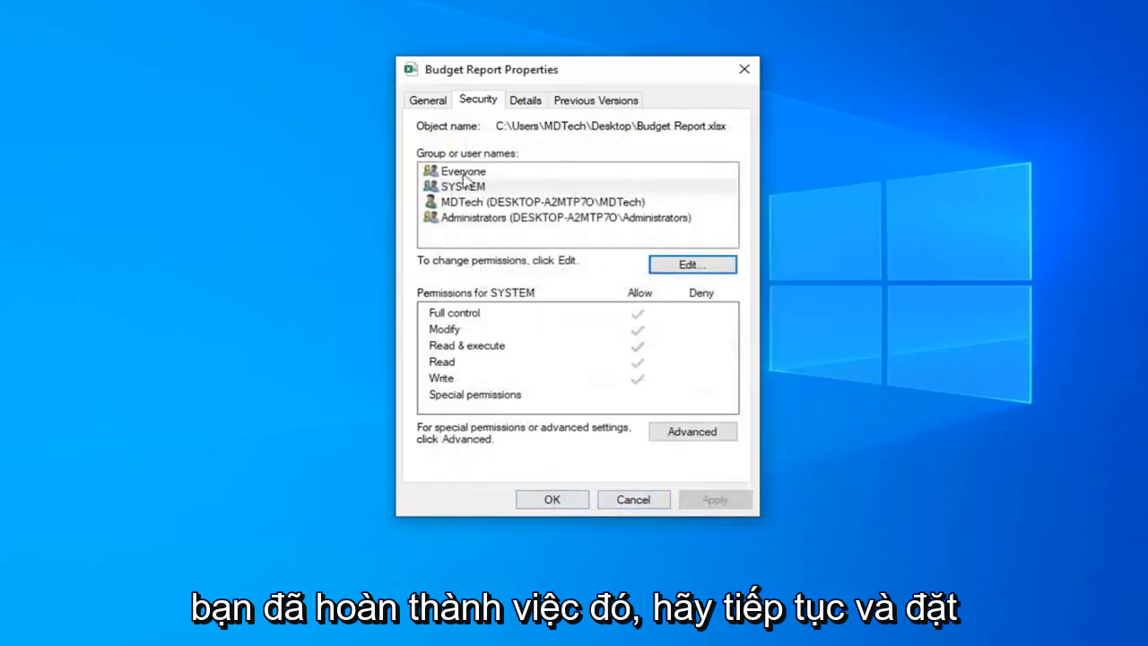
- Review Everyone's granted permissions and go into the advanced security settings
click(463, 170)
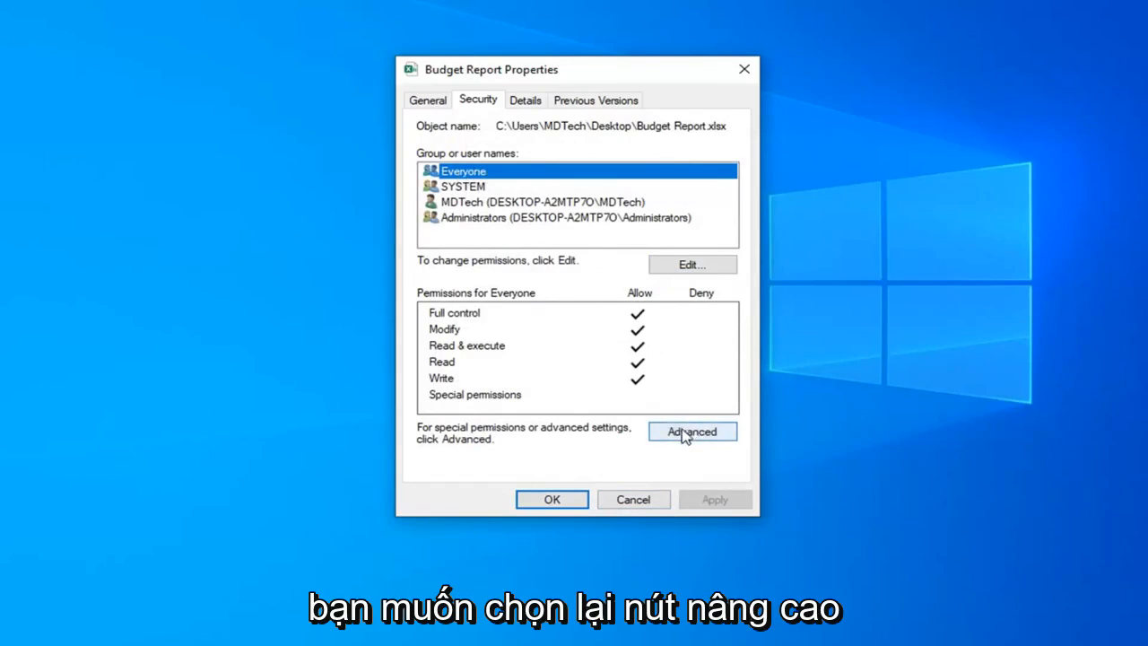
click(693, 430)
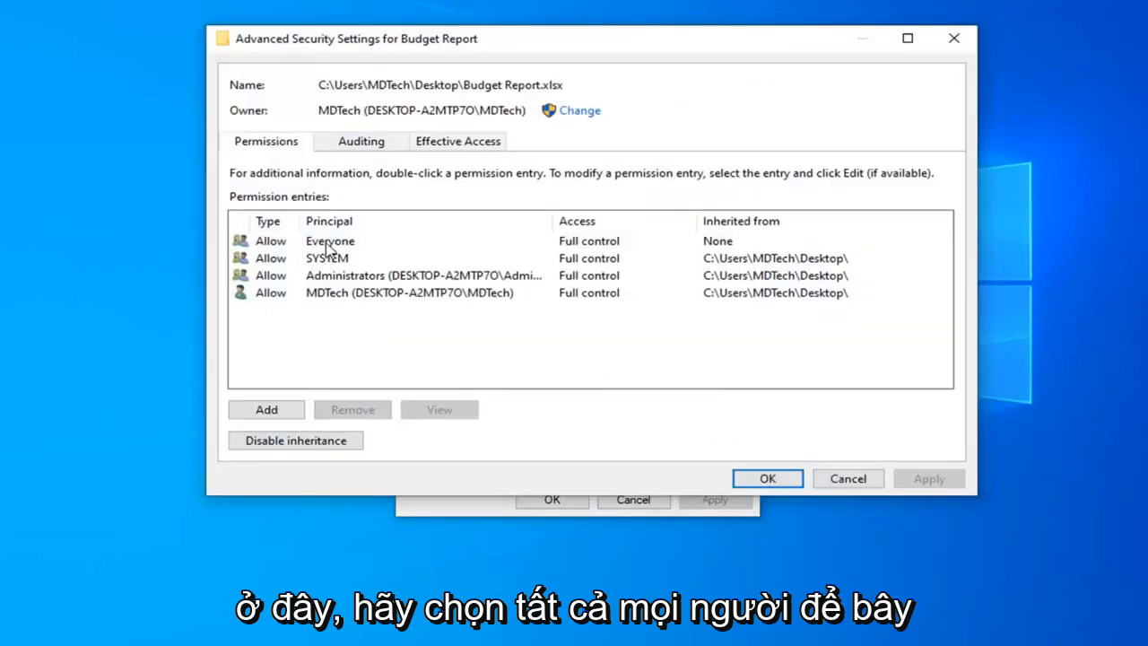
- Confirm the Everyone full-control entry, close the security dialogs and launch Budget Report.xlsx in Excel
click(330, 241)
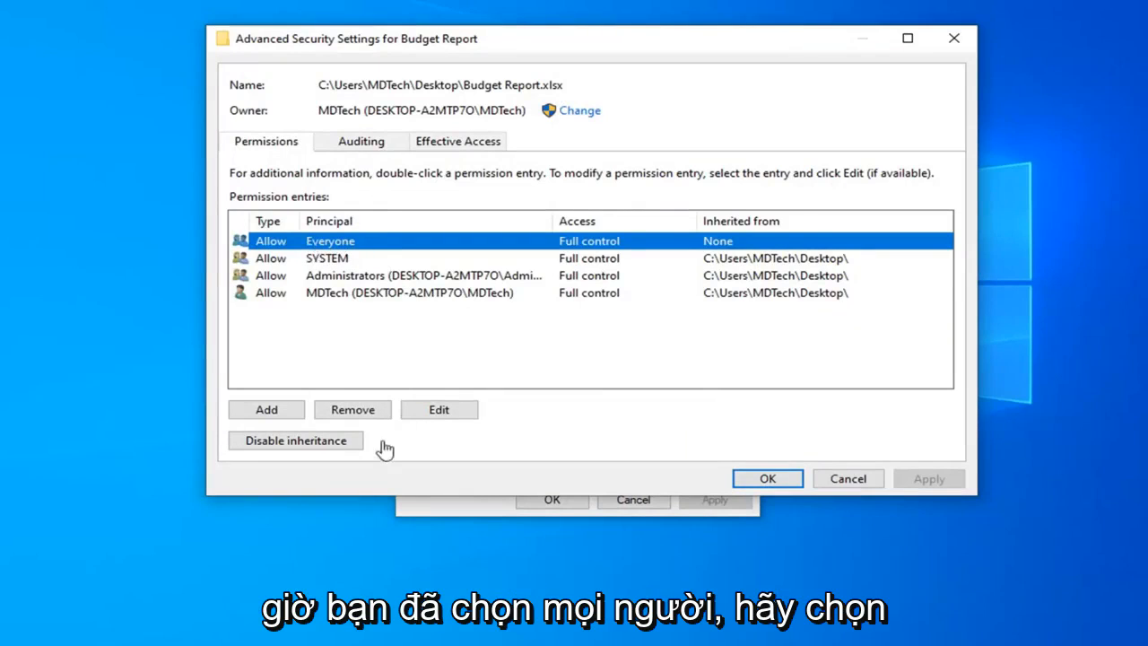
click(438, 409)
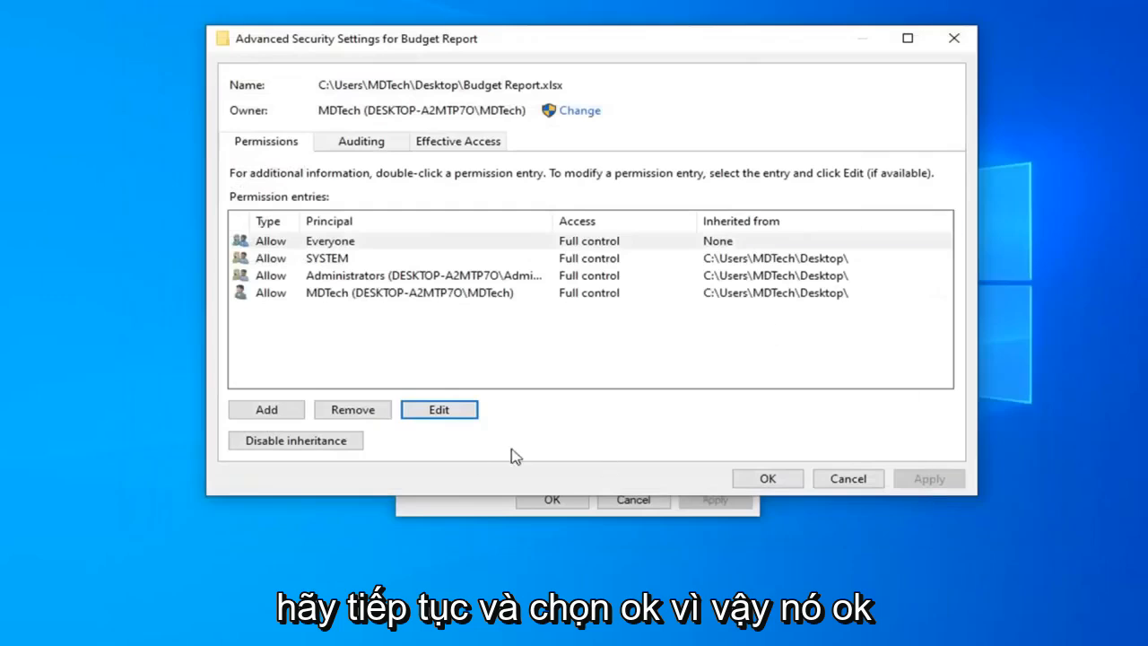
click(767, 477)
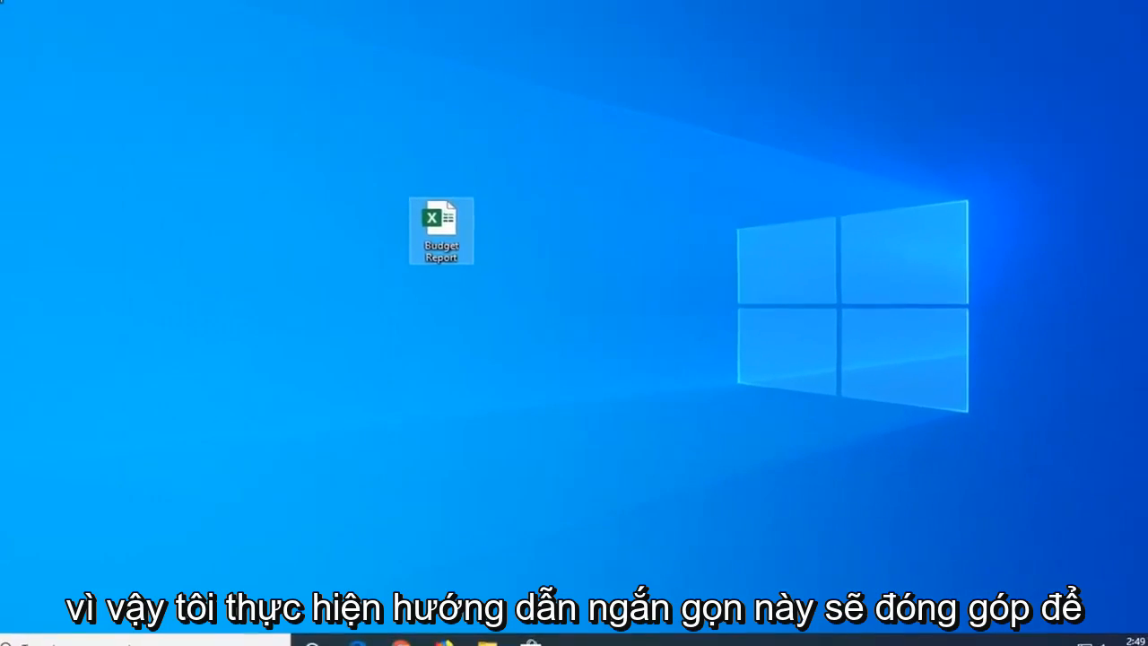
double_click(441, 229)
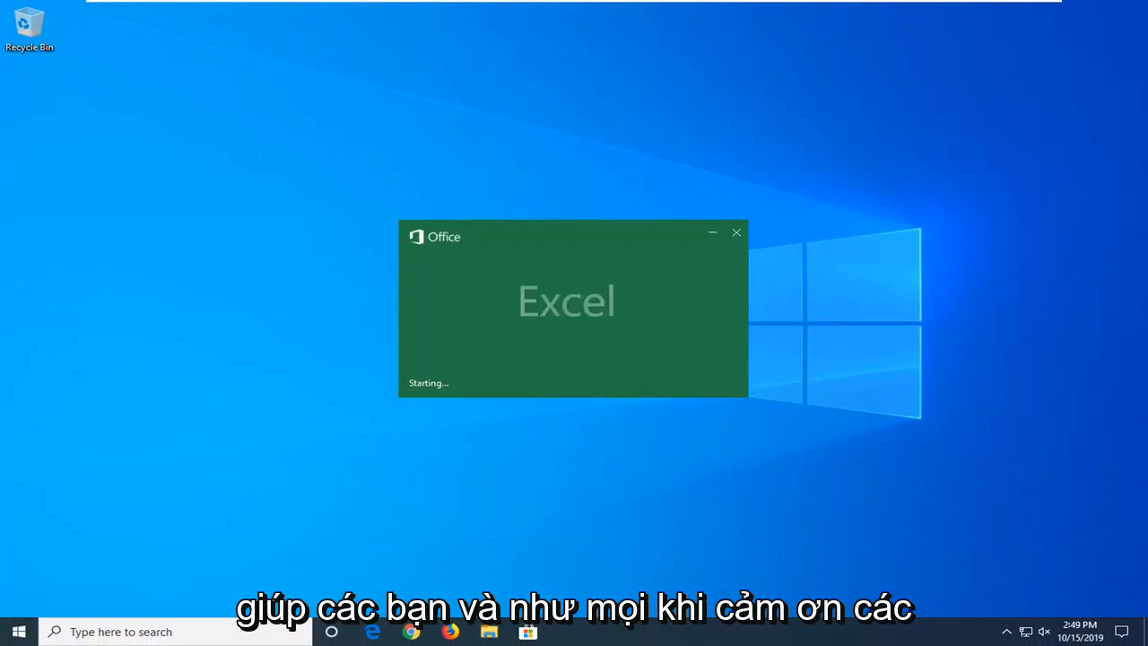